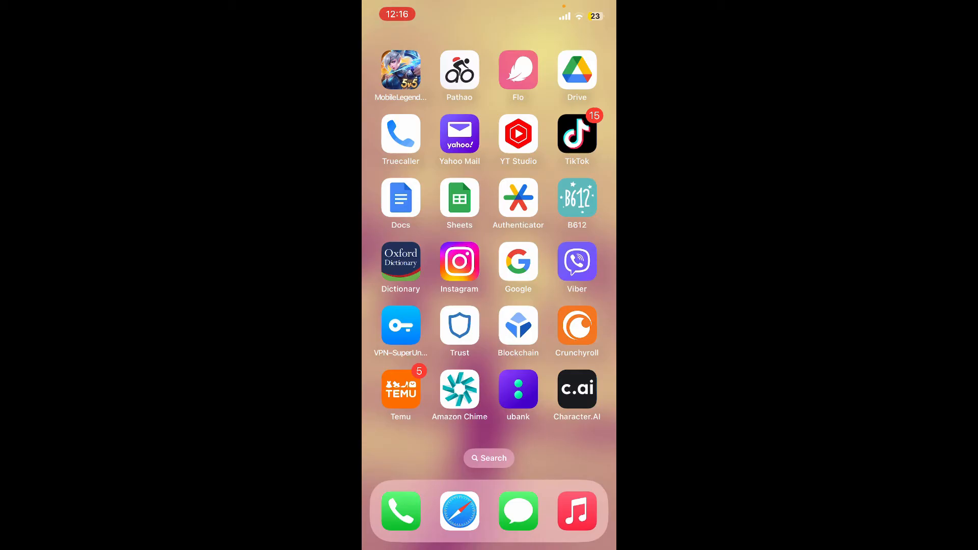
Launch Character.AI from the Home Screen
left_click(576, 389)
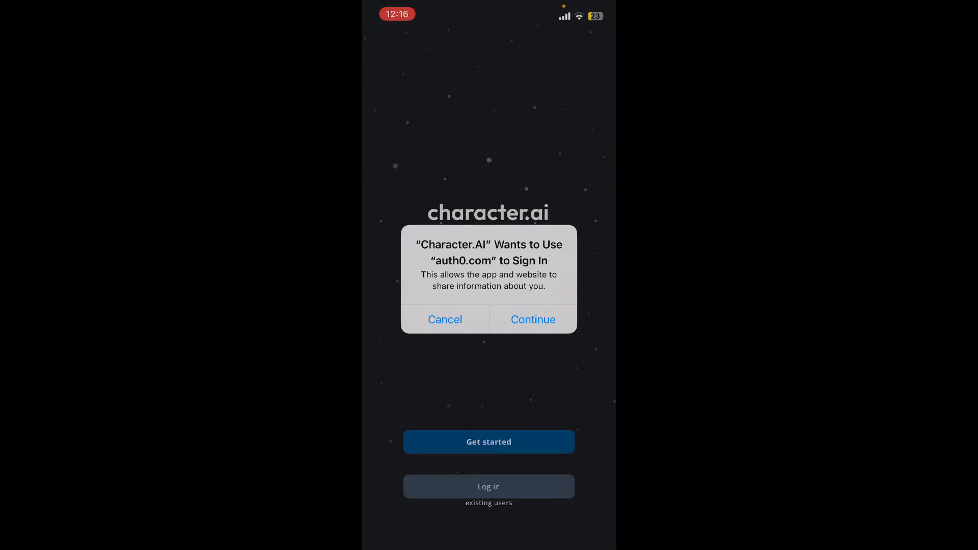
Continue on the auth0.com sign-in prompt to reach the Welcome login page
left_click(532, 319)
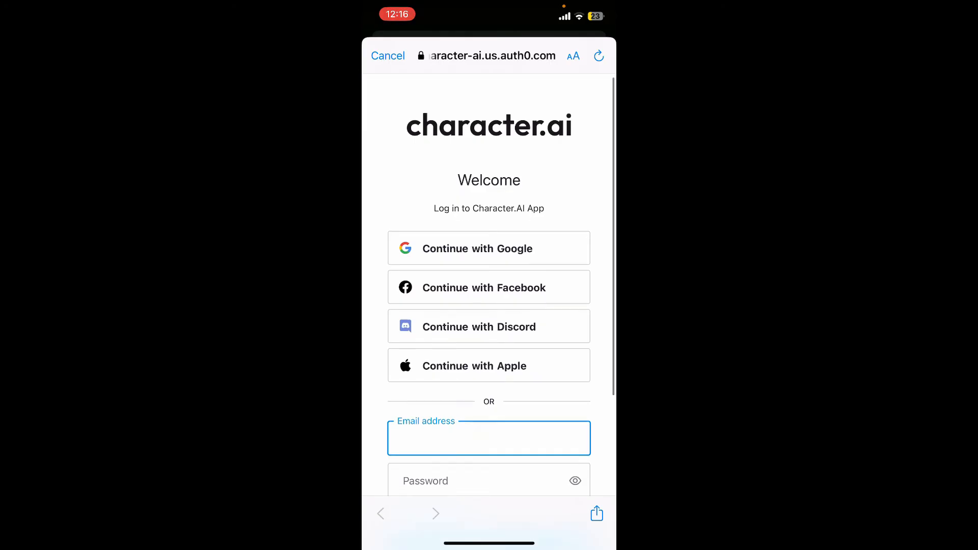
Scroll the web login page and choose the login option to return to the app's start screen
scroll("down", 3)
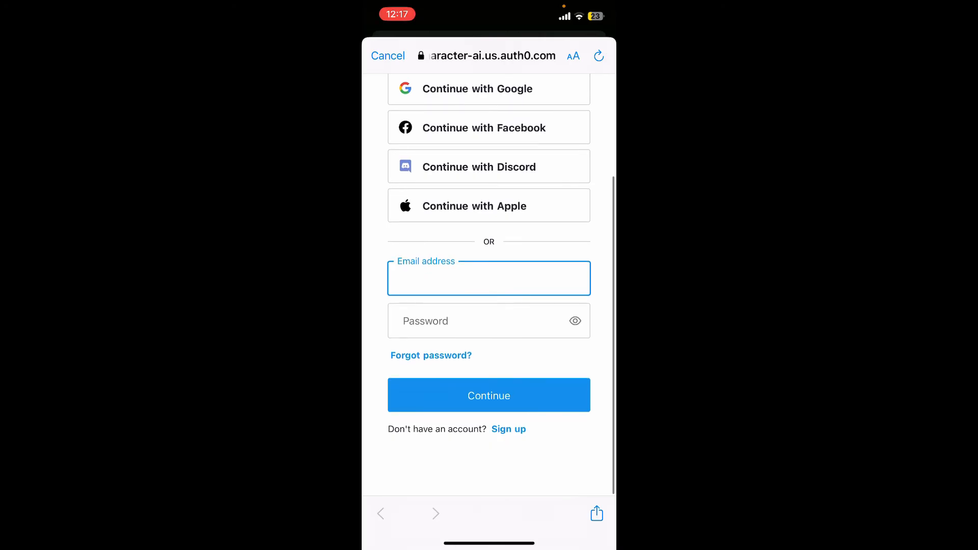
left_click(488, 278)
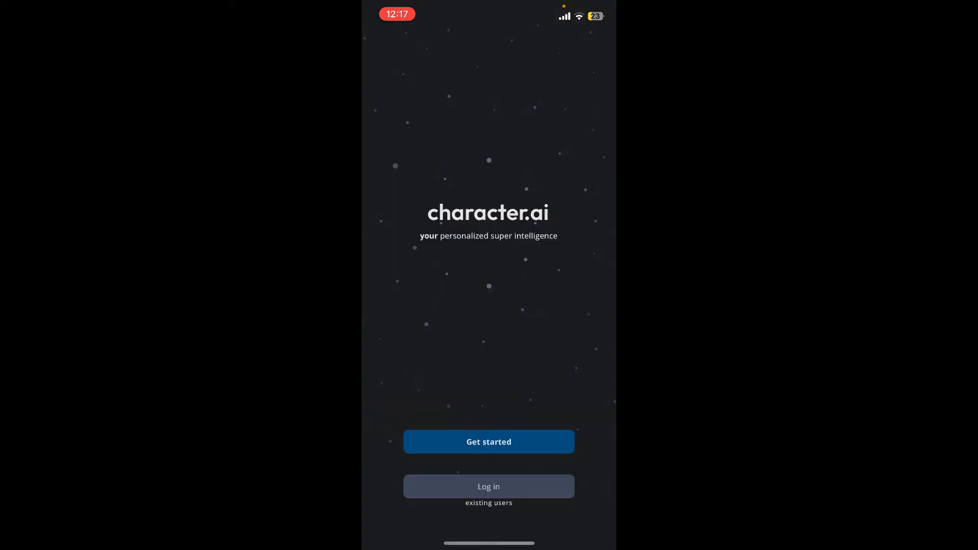
left_click(488, 441)
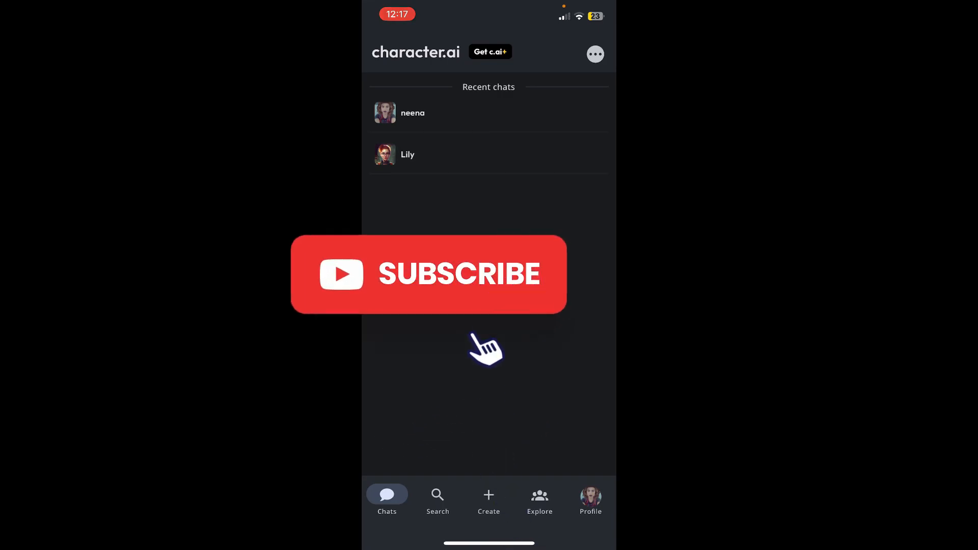
left_click(428, 274)
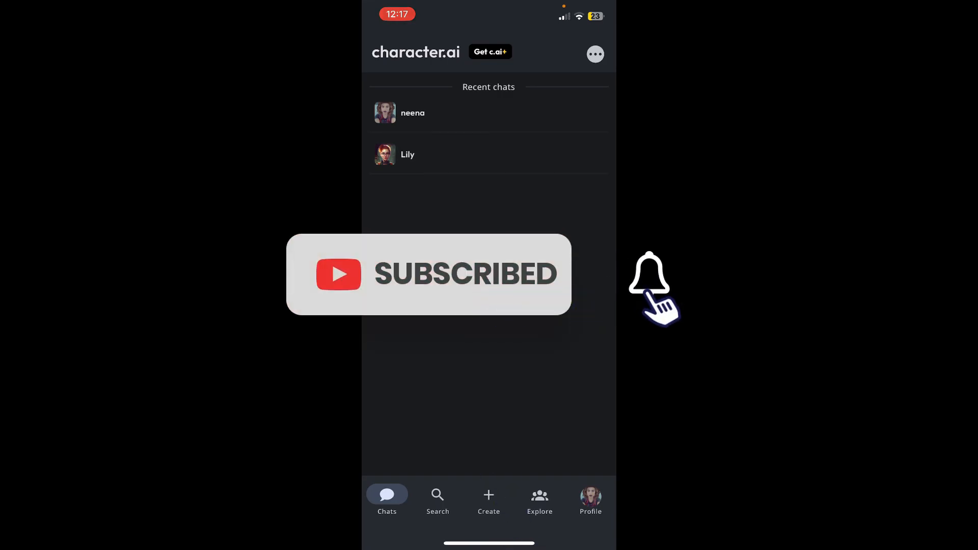